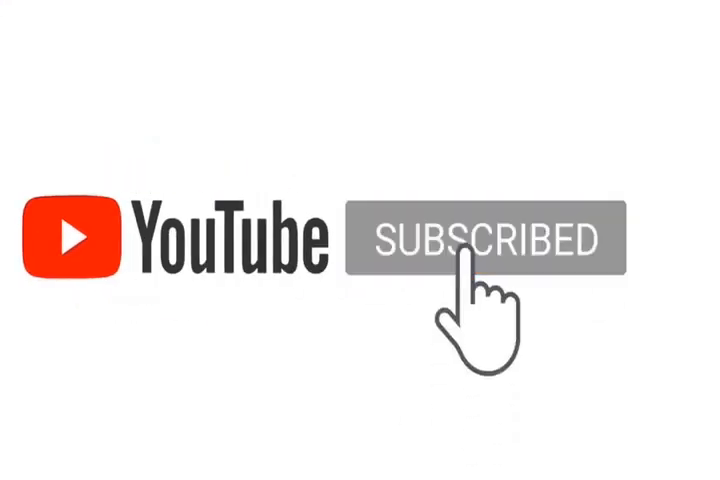
{"action": "left_click", "coordinate": [480, 240]}
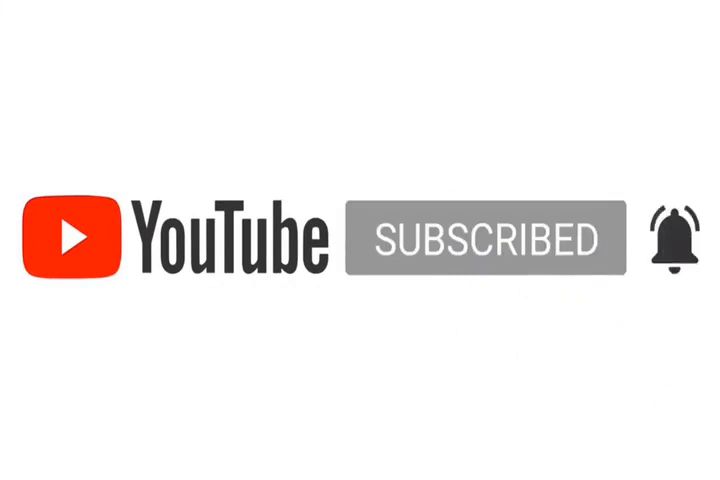